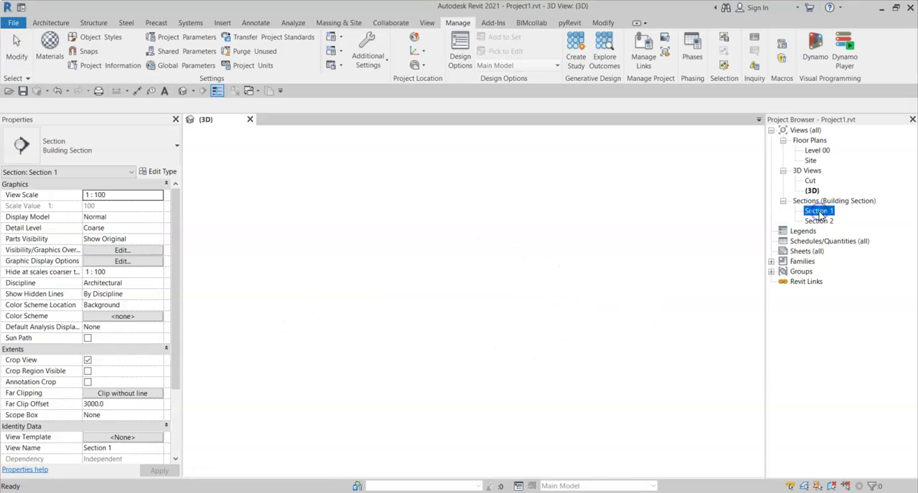
# Step: Open Section 1 from the Project Browser to see the cut through Level 00 and Level 01
pyautogui.doubleClick(817, 211)
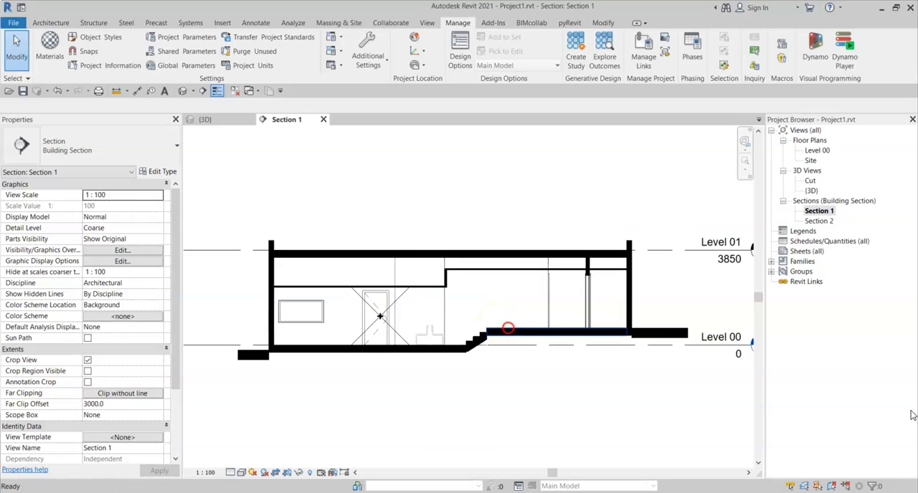
pyautogui.moveTo(634, 318)
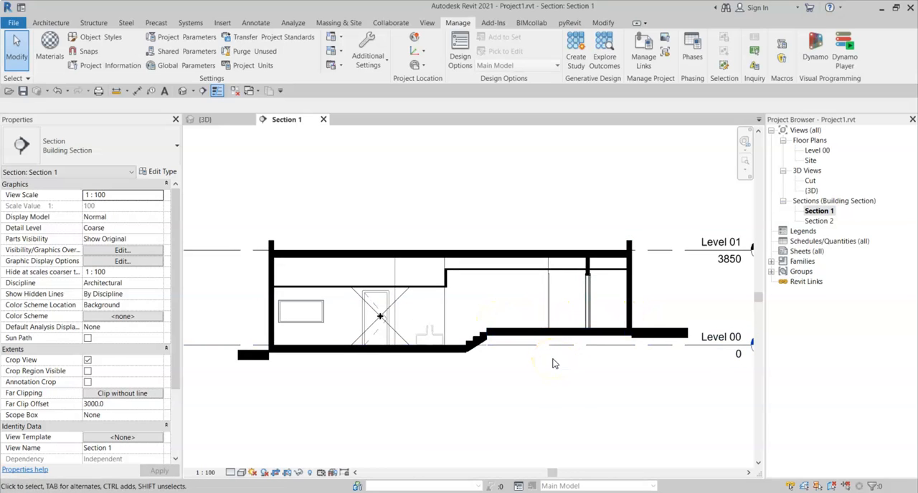
pyautogui.moveTo(610, 341)
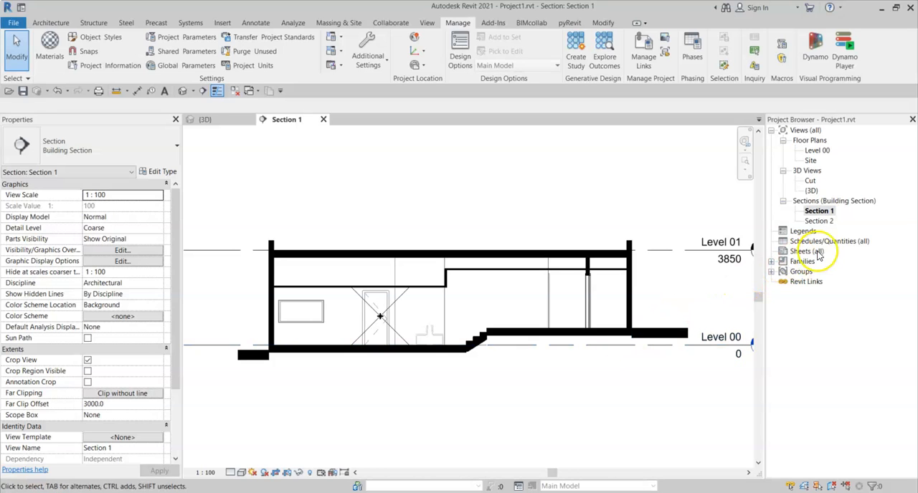
# Step: Open the Level 00 floor plan and inspect the Treatment 3 room's Area in Properties
pyautogui.doubleClick(816, 149)
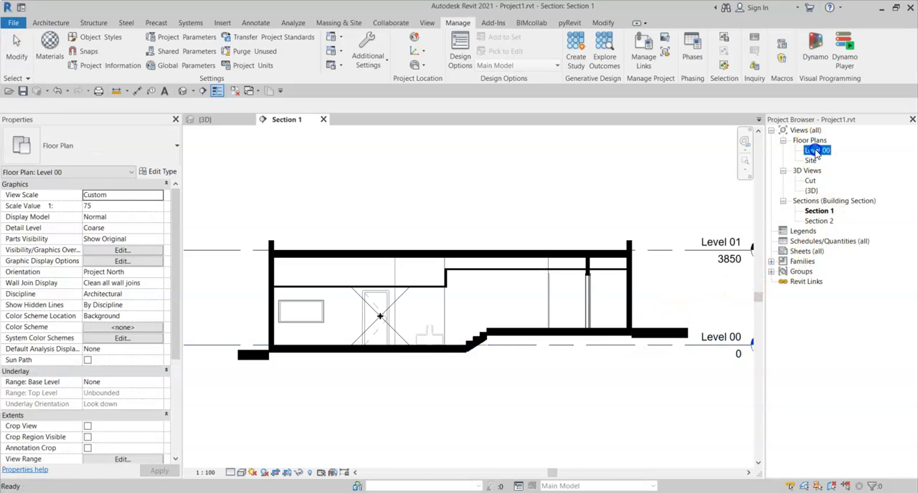
pyautogui.doubleClick(817, 149)
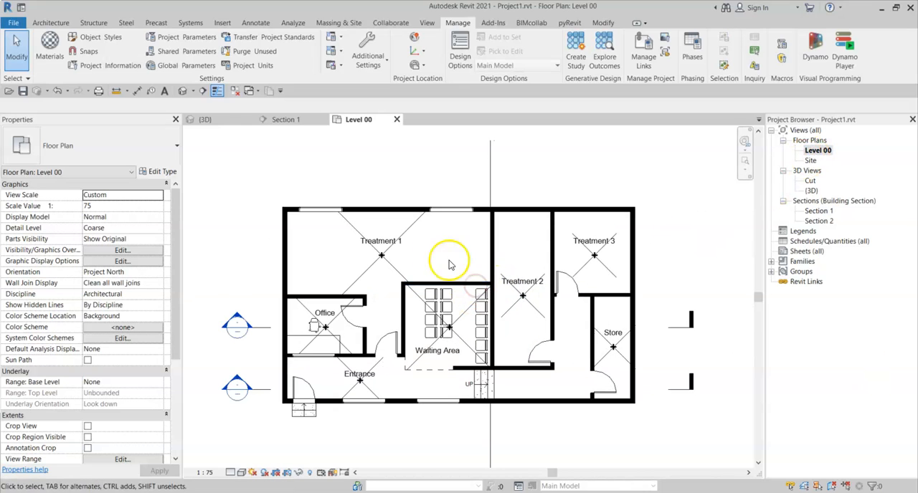
pyautogui.moveTo(537, 255)
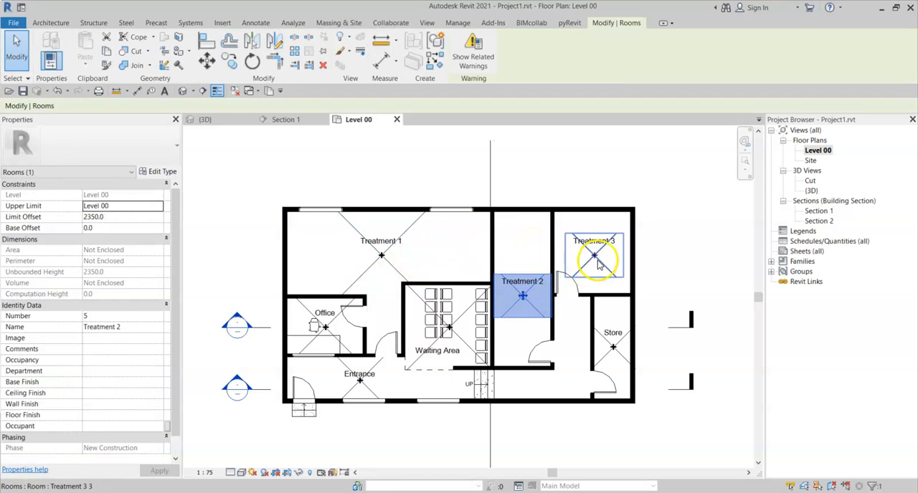
pyautogui.click(614, 347)
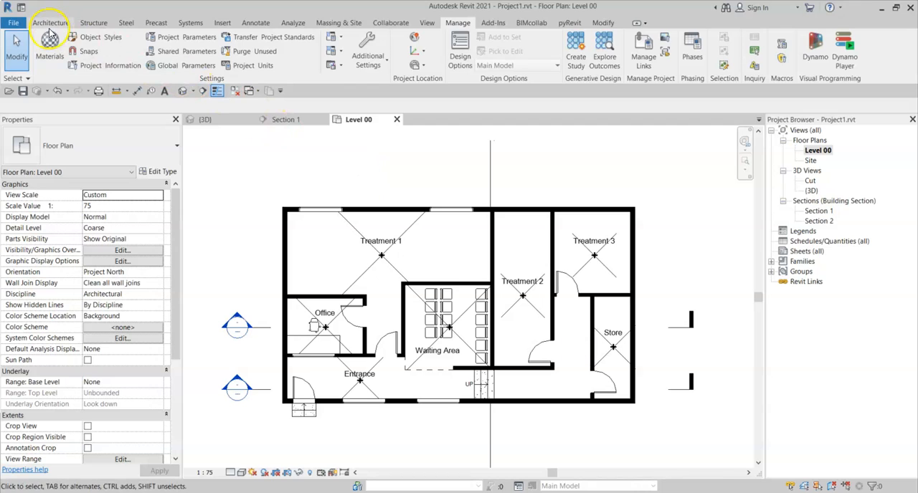
# Step: Place the existing 8 Corridor room in the hallway space beside the Store
pyautogui.click(50, 22)
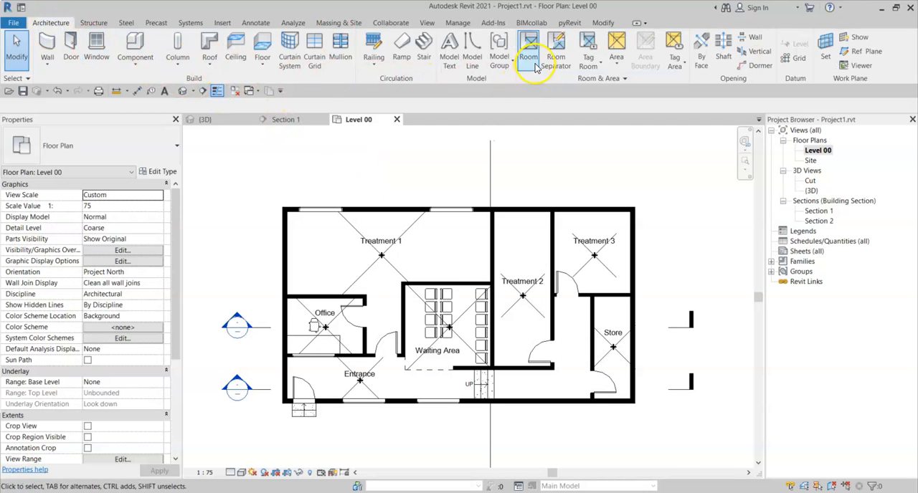
pyautogui.click(527, 51)
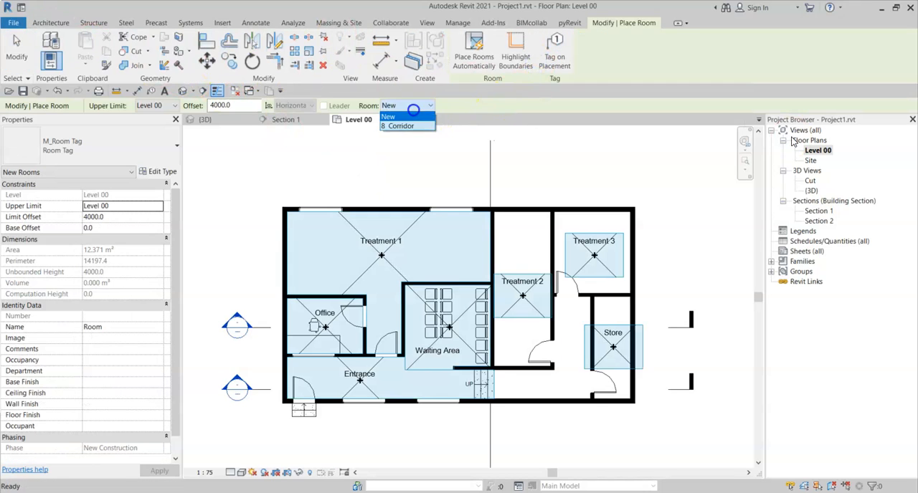
pyautogui.click(398, 126)
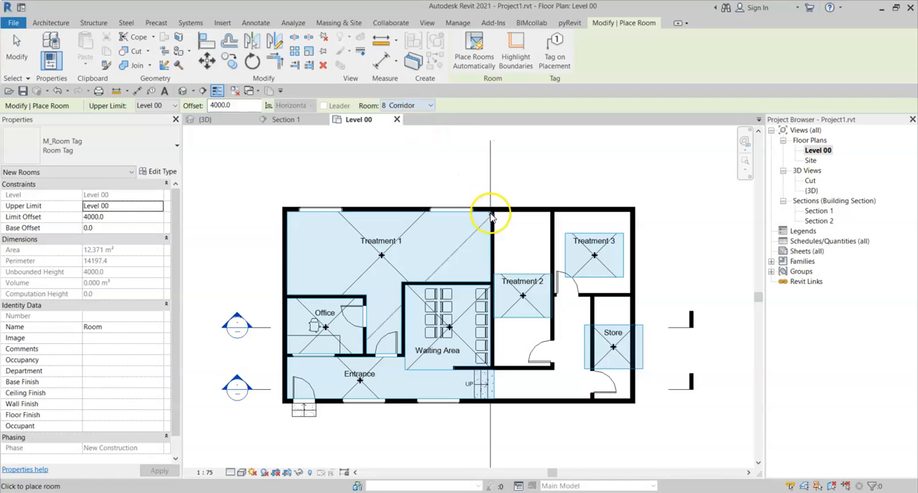
pyautogui.click(567, 376)
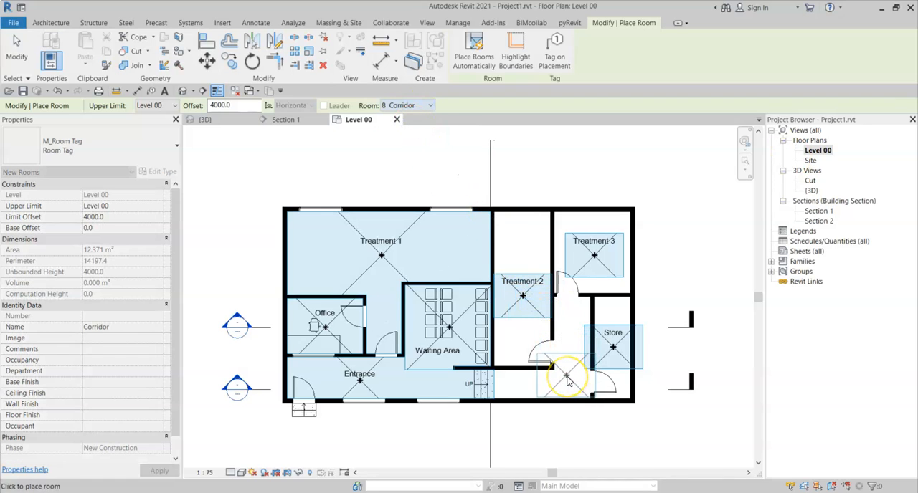
pyautogui.click(567, 376)
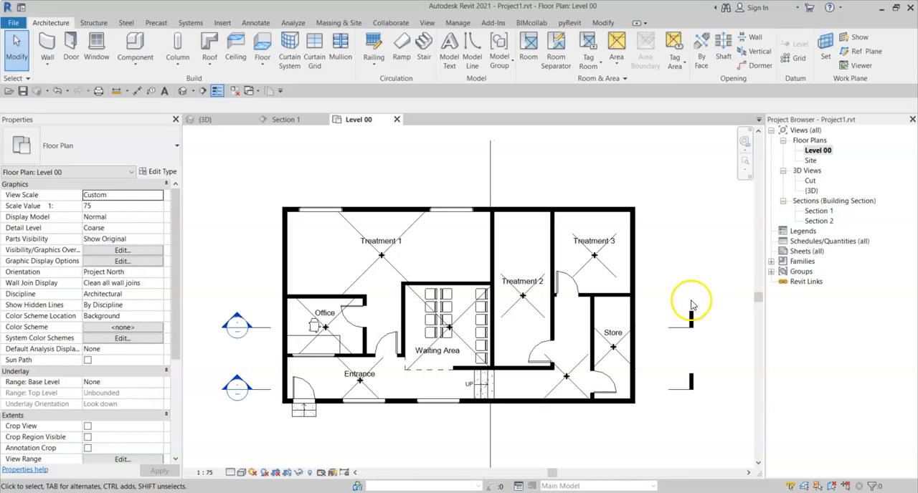
pyautogui.moveTo(821, 212)
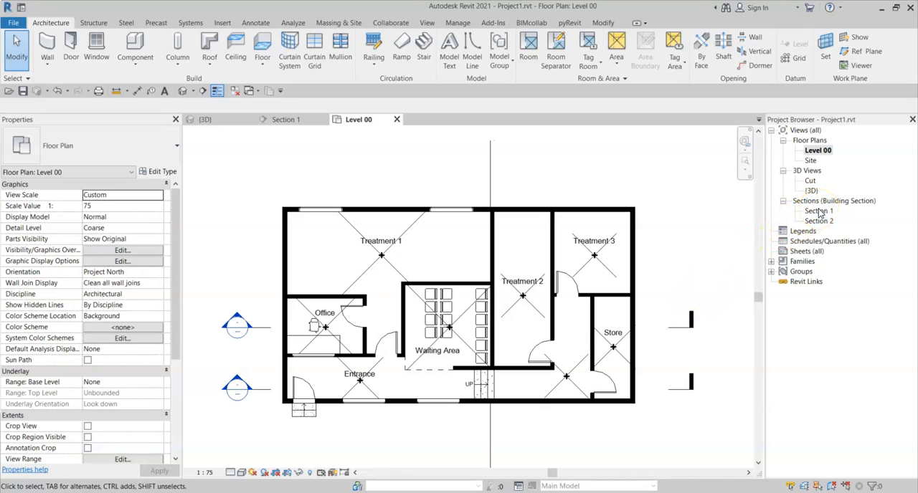
# Step: Return to Section 1 and select Level 00 to show its Computation Height of 0.0
pyautogui.doubleClick(818, 211)
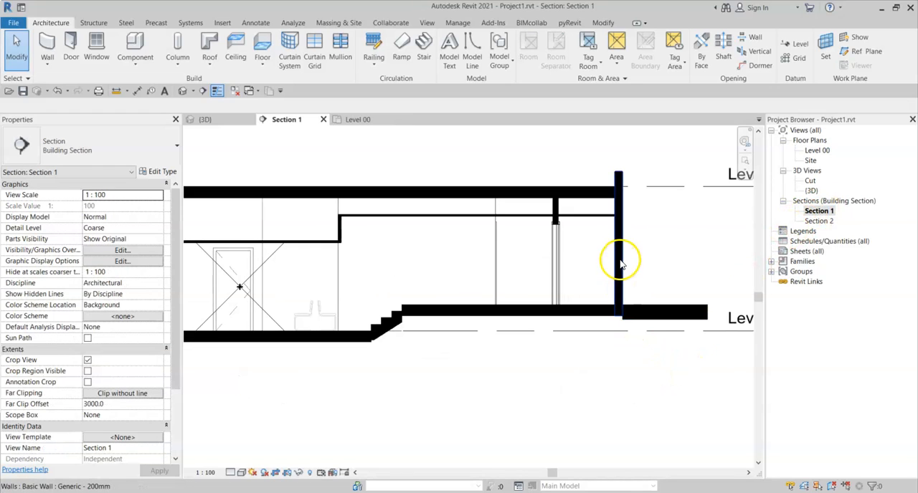
pyautogui.click(618, 258)
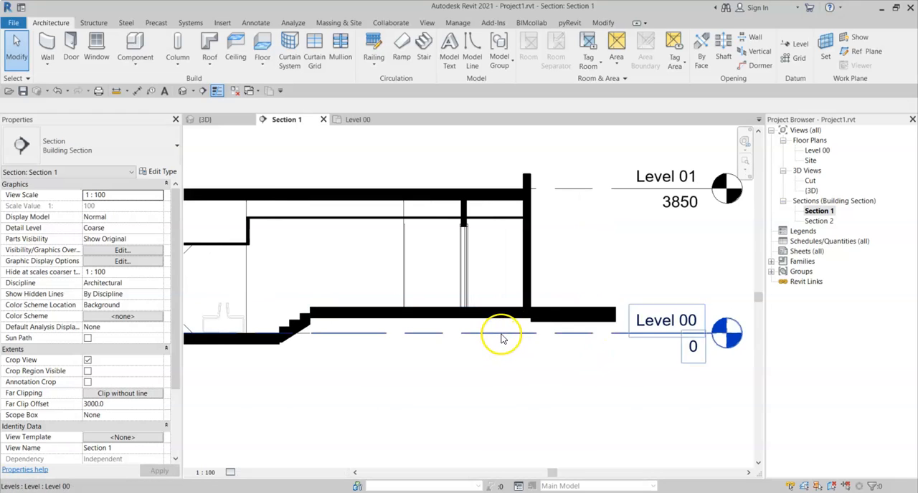
pyautogui.click(502, 335)
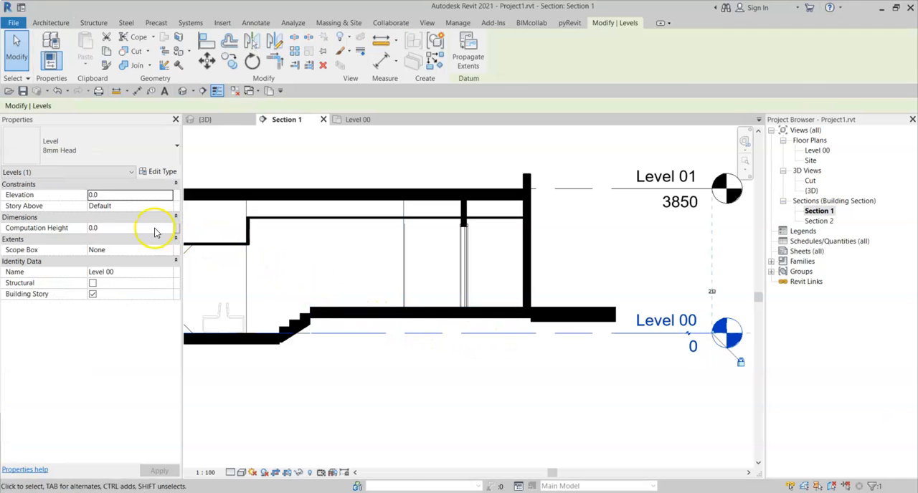
pyautogui.moveTo(20, 228)
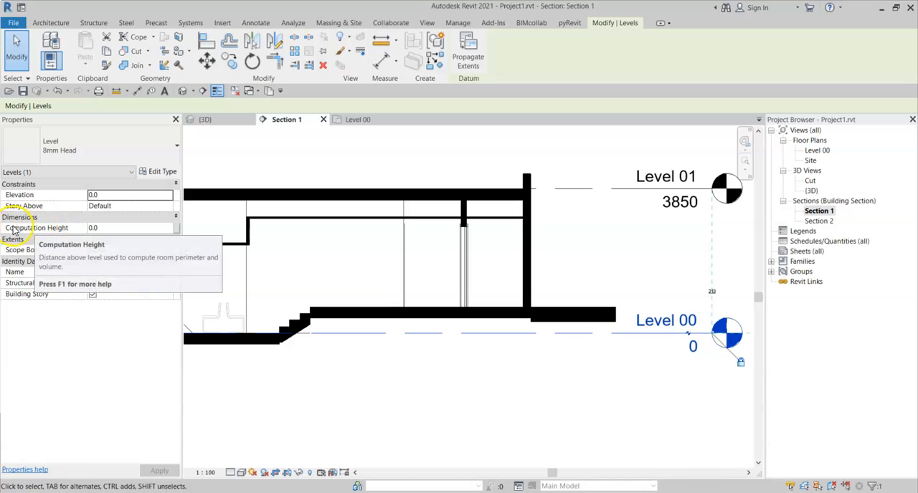
pyautogui.moveTo(72, 231)
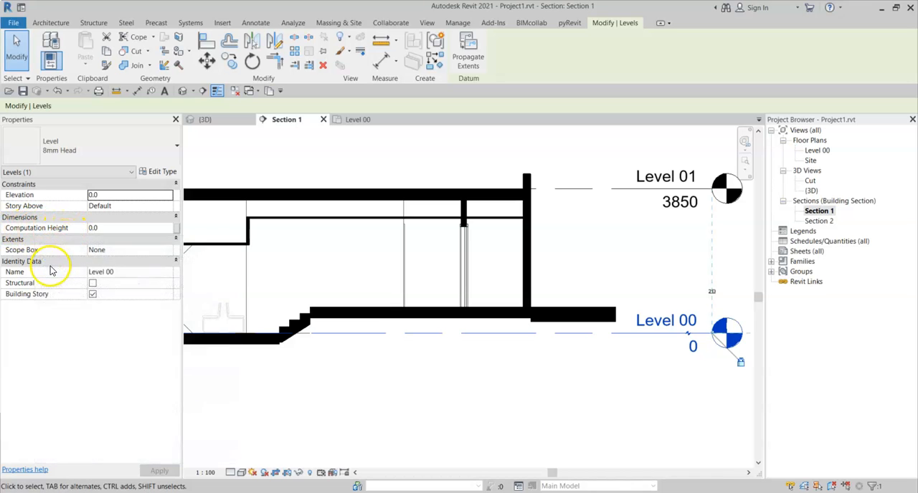
pyautogui.moveTo(77, 262)
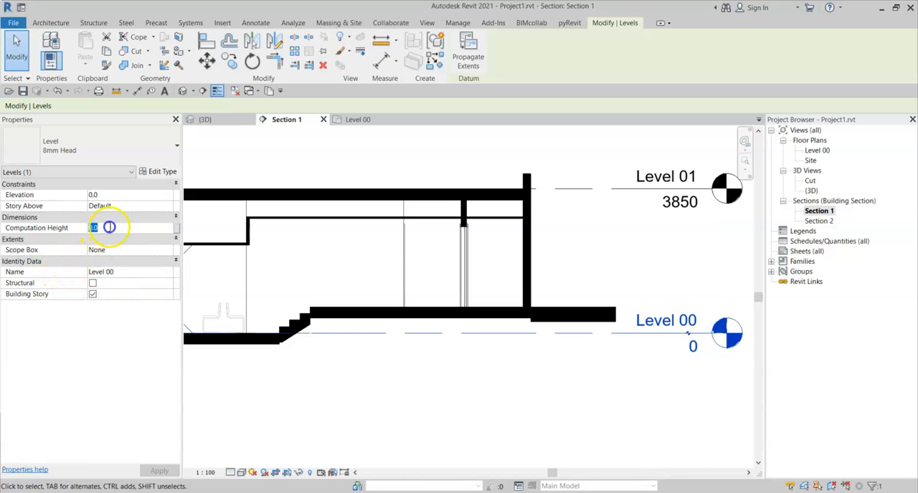
# Step: Set Level 00's Computation Height to 800 and check the Corridor room's new area and volume
pyautogui.click(108, 227)
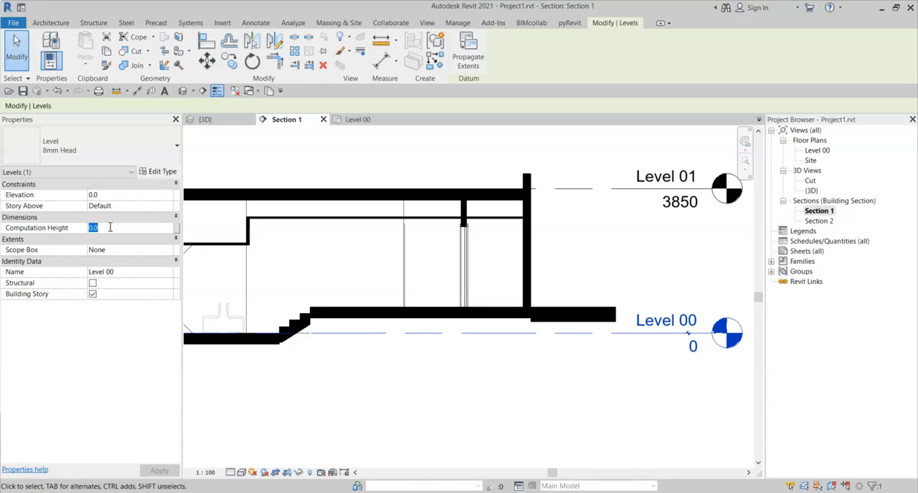
pyautogui.write('8')
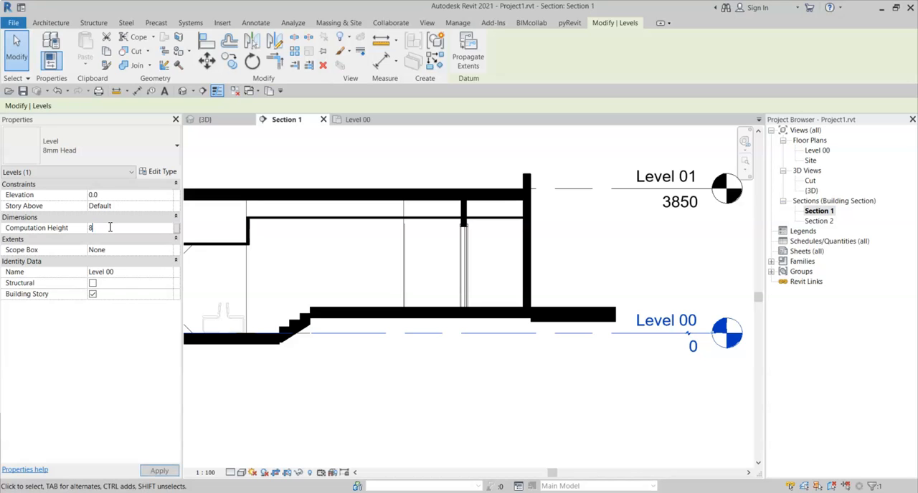
pyautogui.write('00.0')
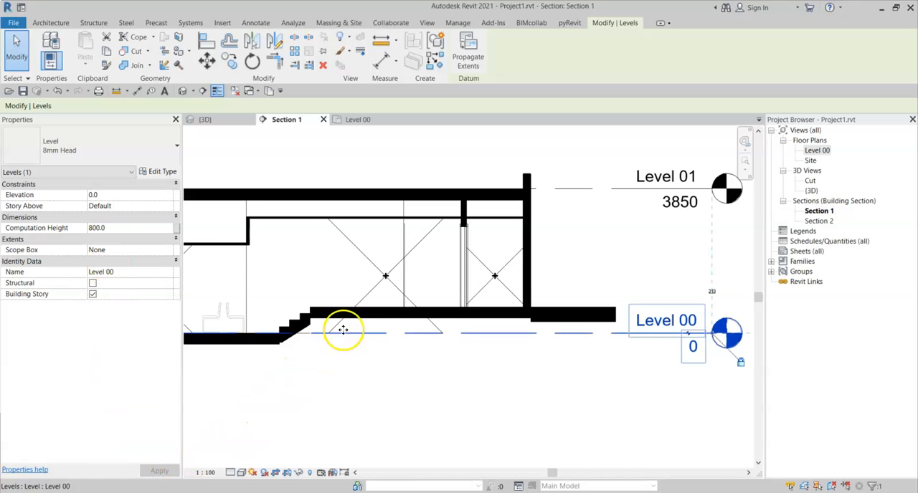
pyautogui.click(384, 276)
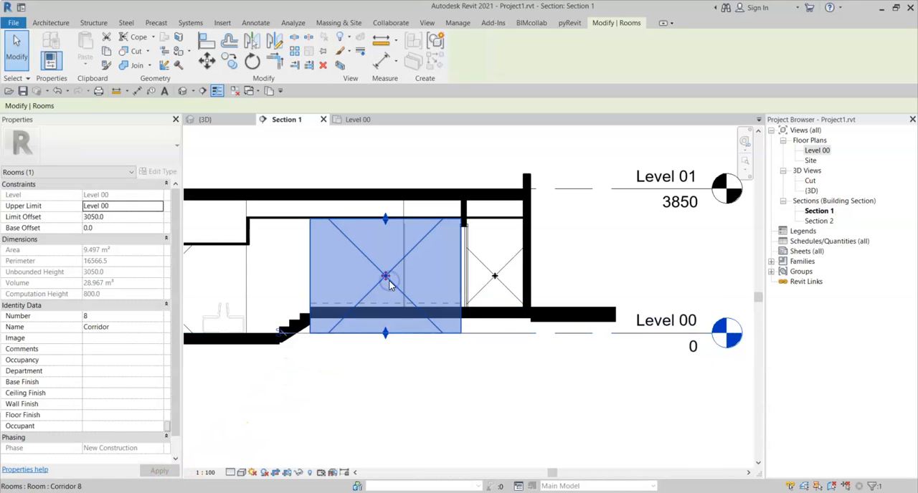
pyautogui.moveTo(387, 280)
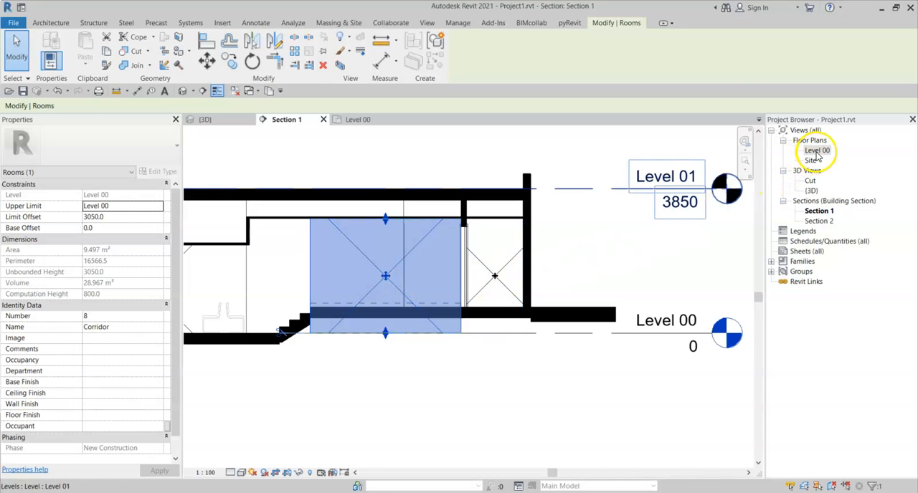
# Step: Reopen the Level 00 floor plan and check the Store room's area
pyautogui.doubleClick(816, 149)
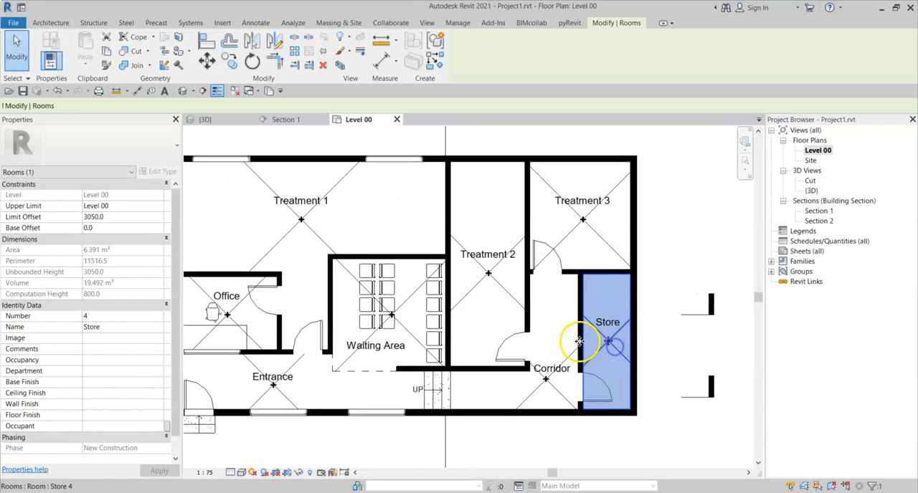
pyautogui.click(566, 233)
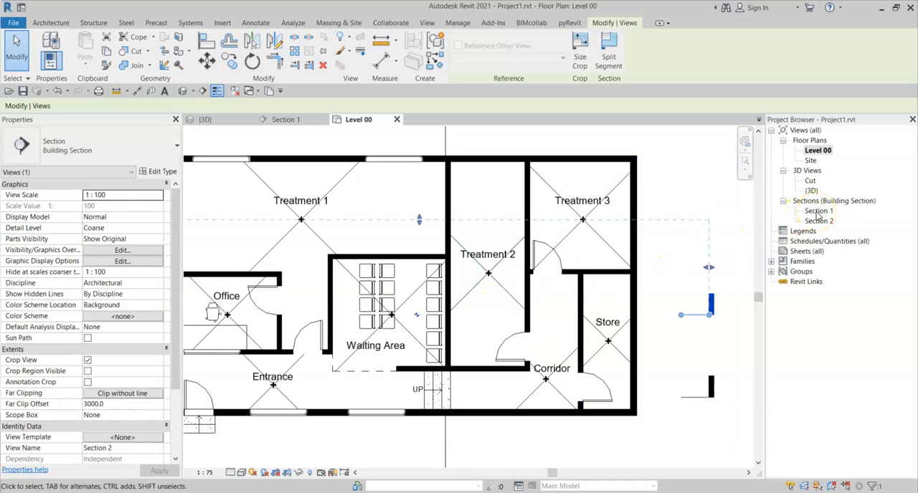
pyautogui.doubleClick(818, 211)
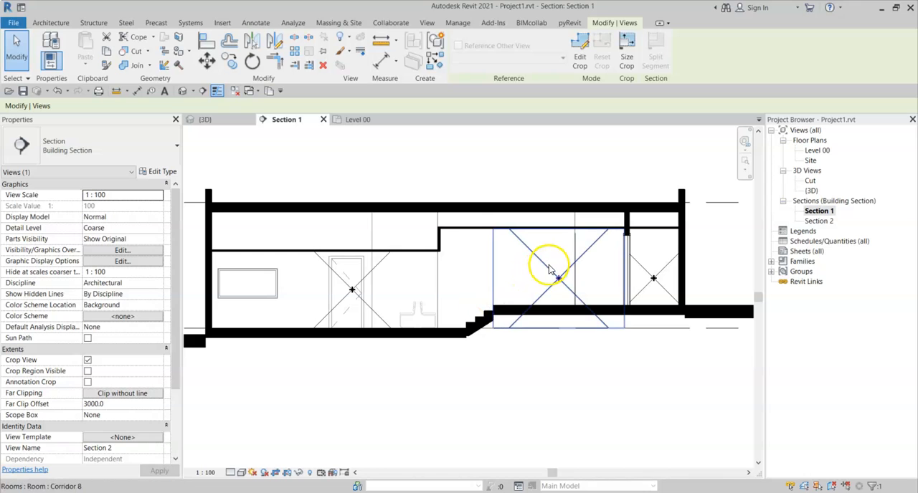
pyautogui.click(552, 269)
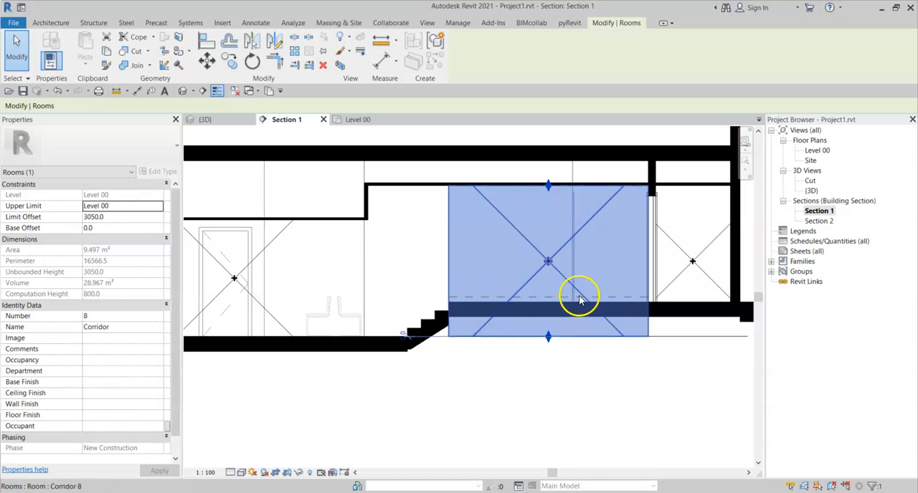
pyautogui.moveTo(482, 299)
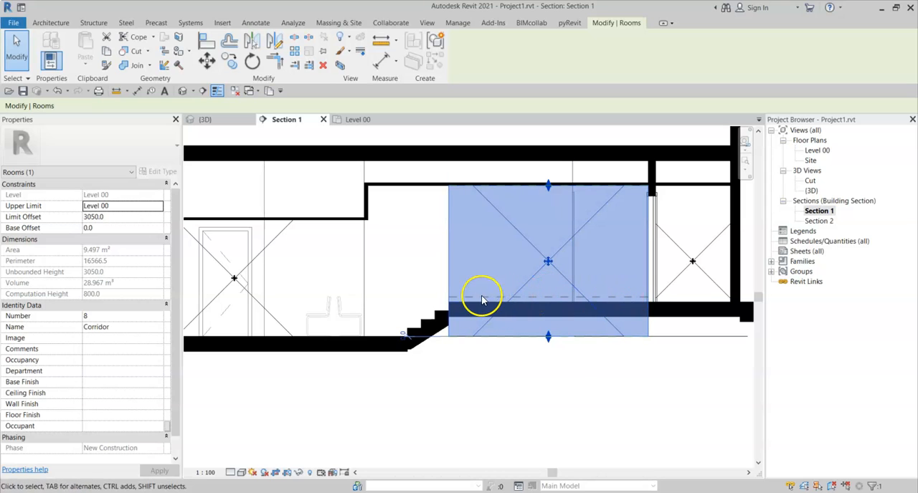
pyautogui.moveTo(536, 300)
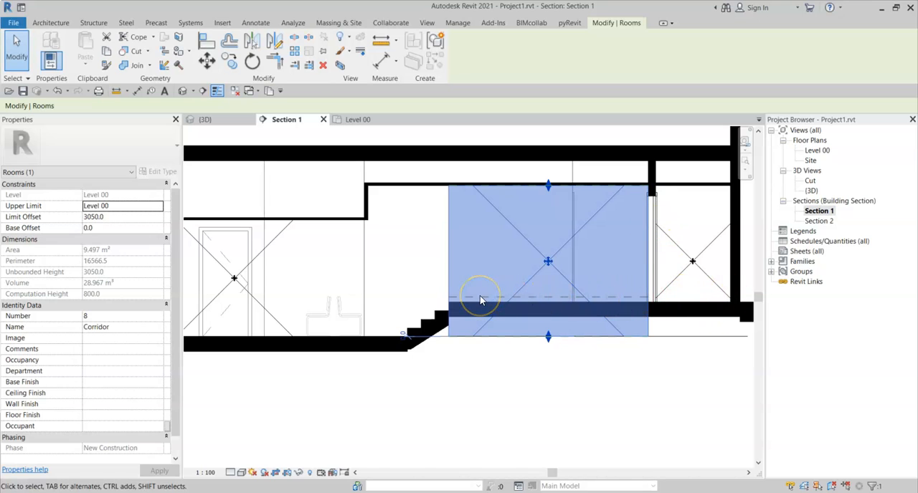
pyautogui.moveTo(126, 284)
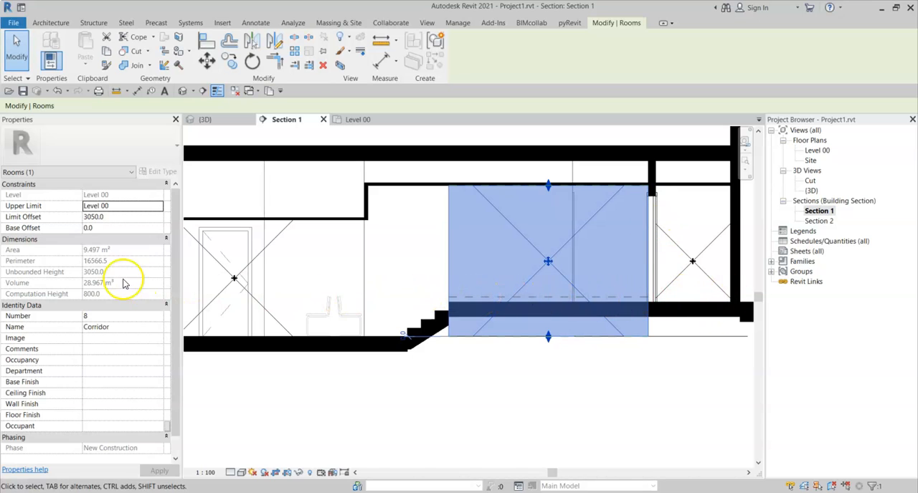
pyautogui.moveTo(114, 254)
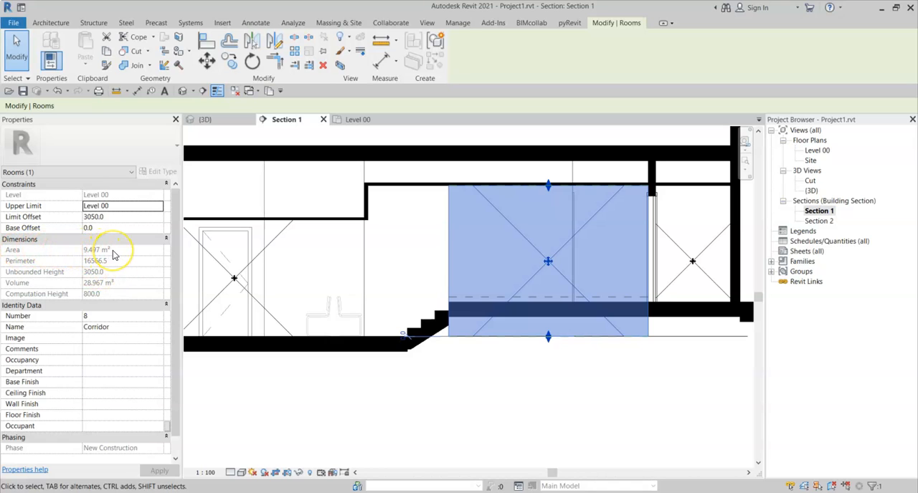
pyautogui.moveTo(548, 315)
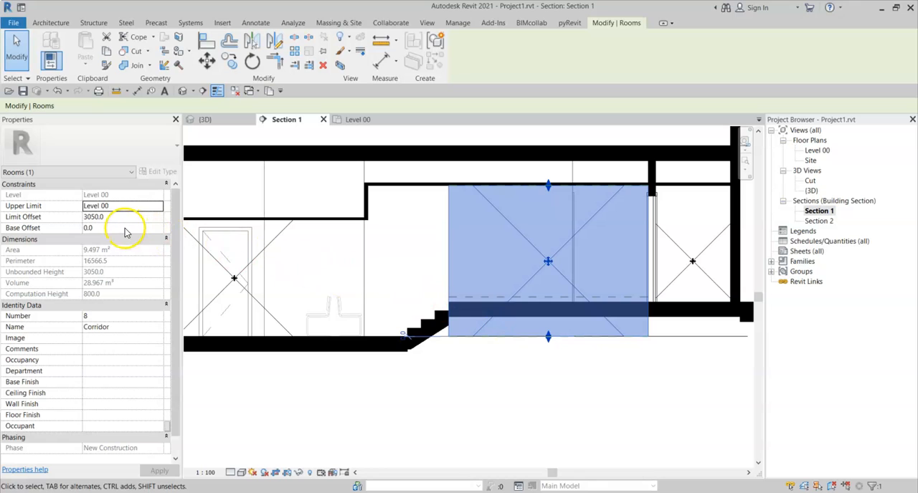
pyautogui.moveTo(576, 243)
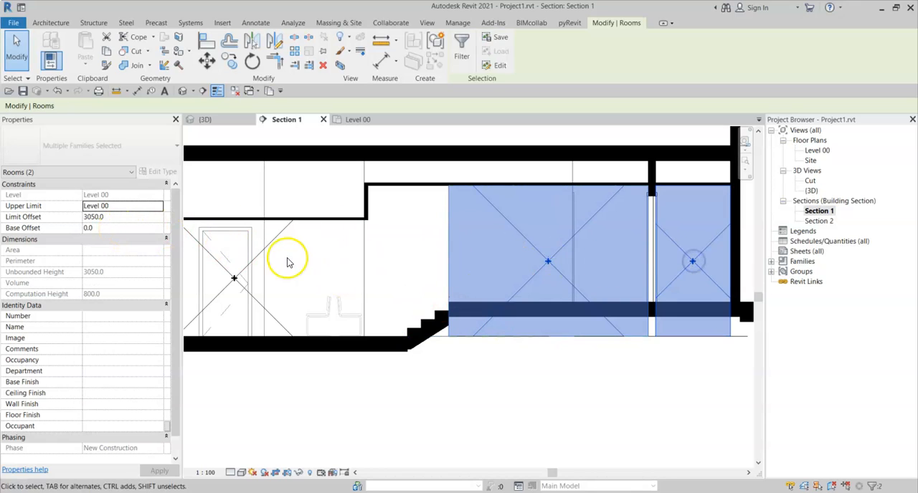
# Step: Set the two selected rooms' Base Offset to 700.0
pyautogui.write('7')
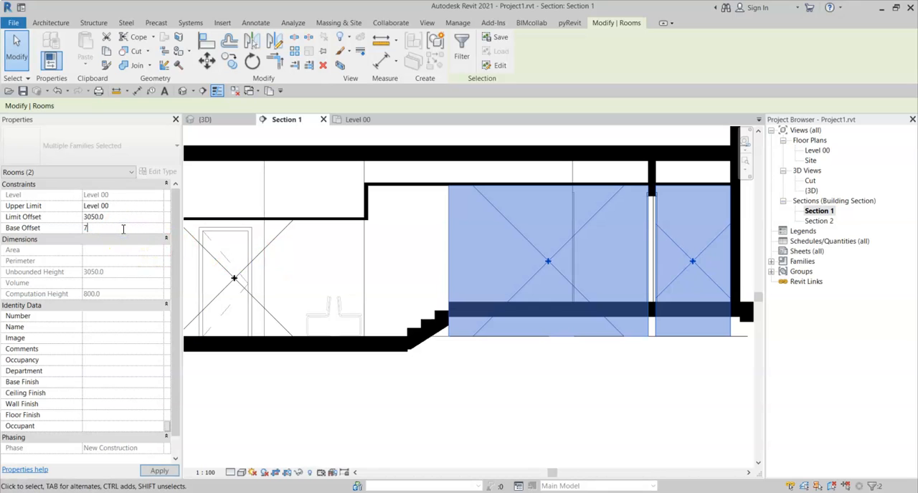
pyautogui.write('700.0')
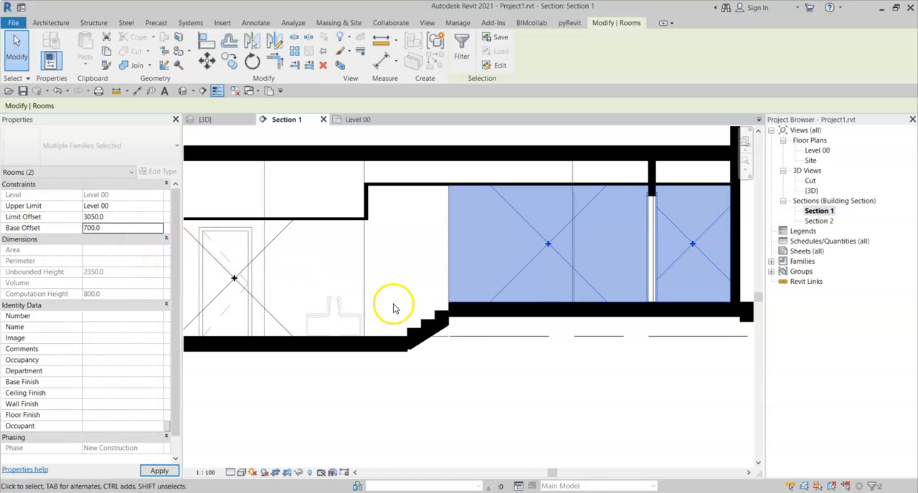
pyautogui.moveTo(496, 313)
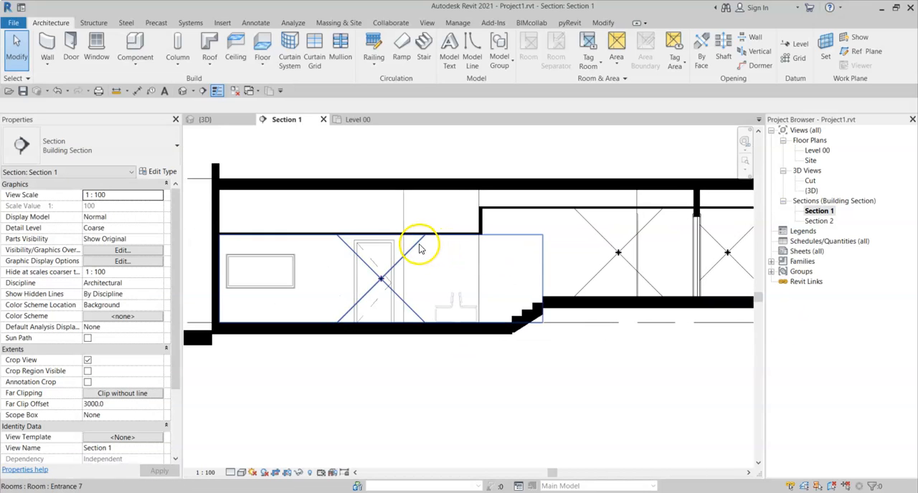
pyautogui.click(419, 246)
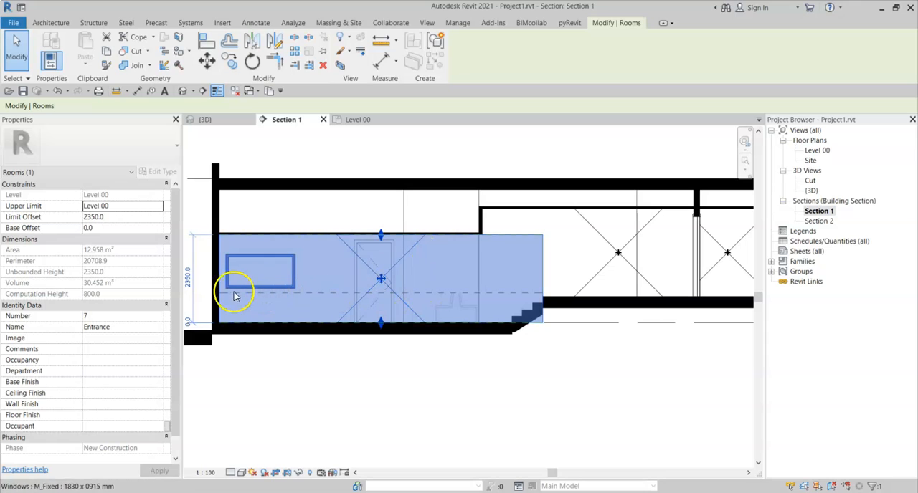
pyautogui.moveTo(520, 299)
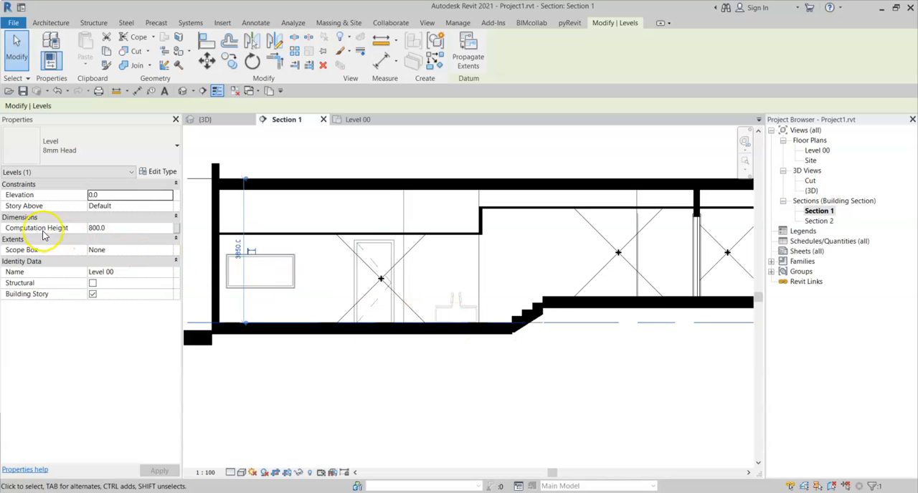
pyautogui.moveTo(57, 227)
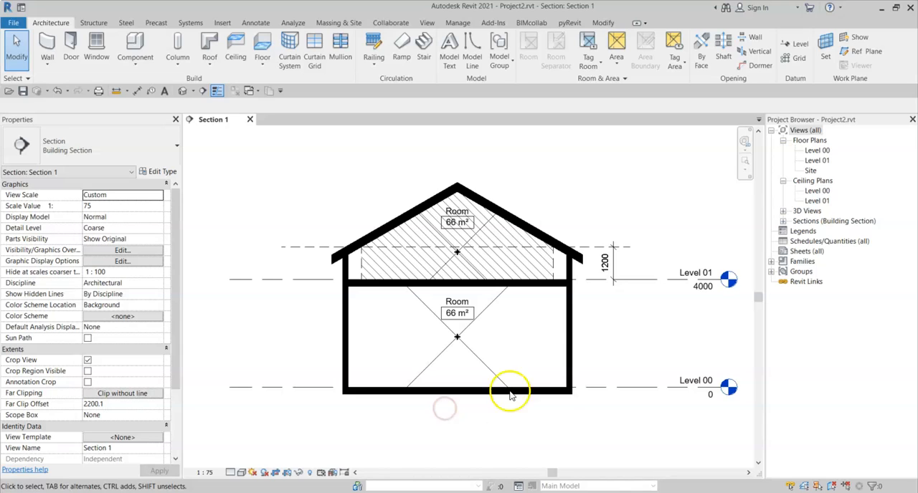
pyautogui.moveTo(548, 229)
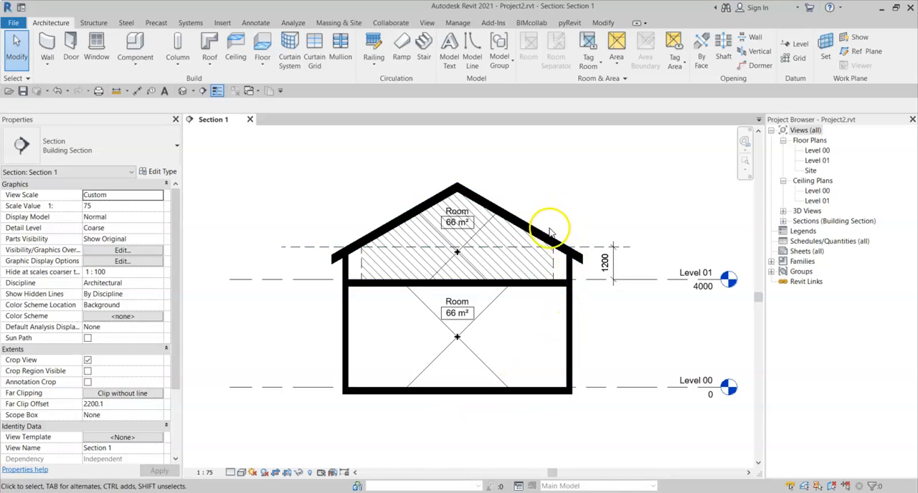
# Step: Inspect the roof and the 68 m² attic room, then select Level 01 at elevation 4000
pyautogui.click(552, 229)
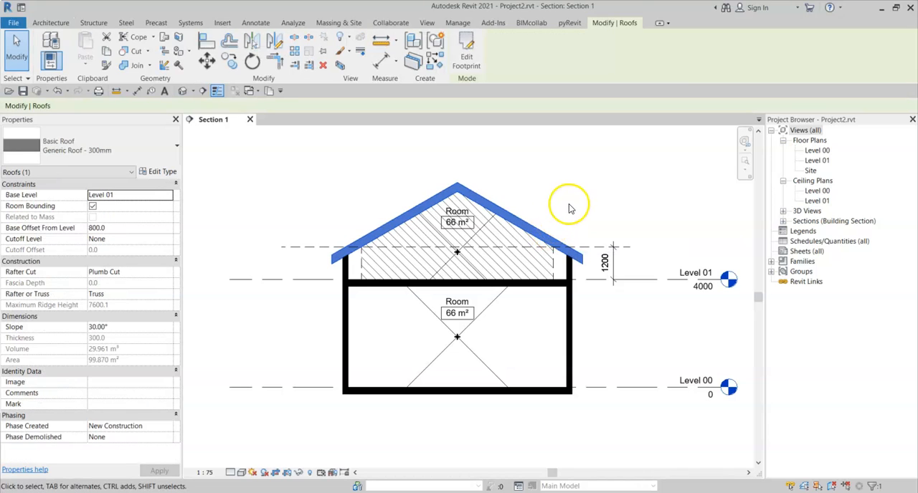
pyautogui.click(50, 22)
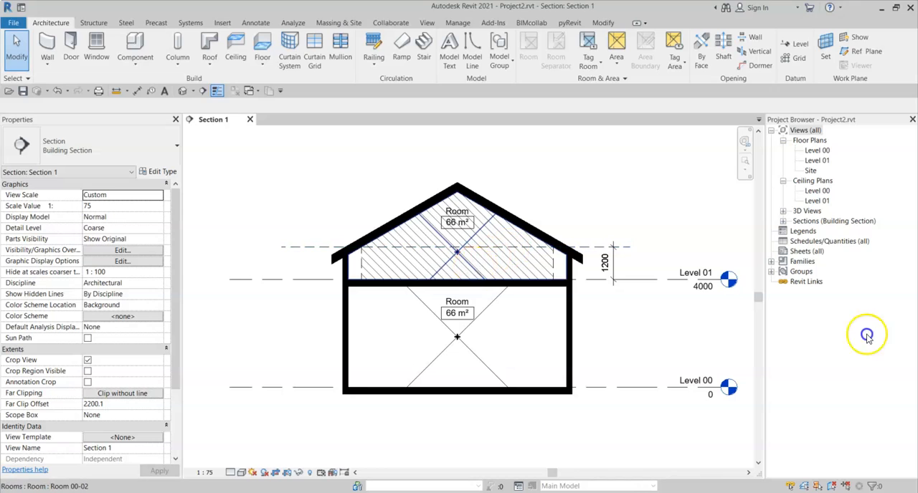
pyautogui.click(458, 215)
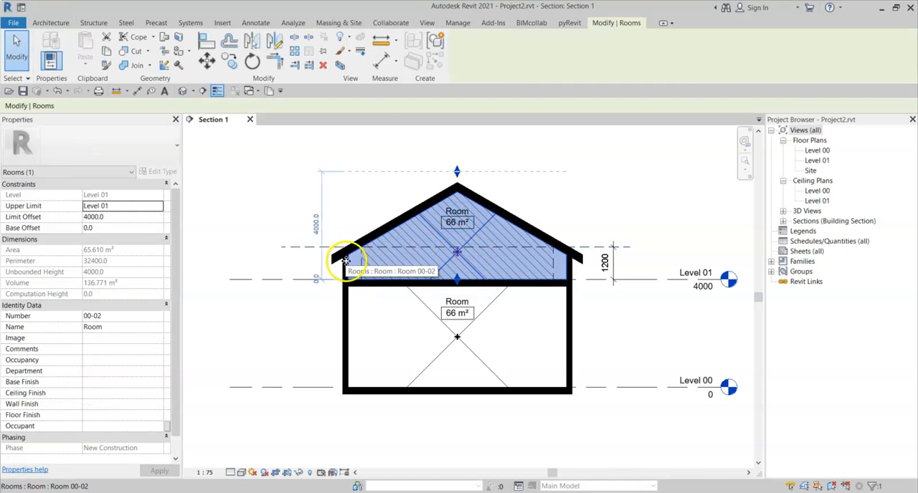
pyautogui.moveTo(559, 270)
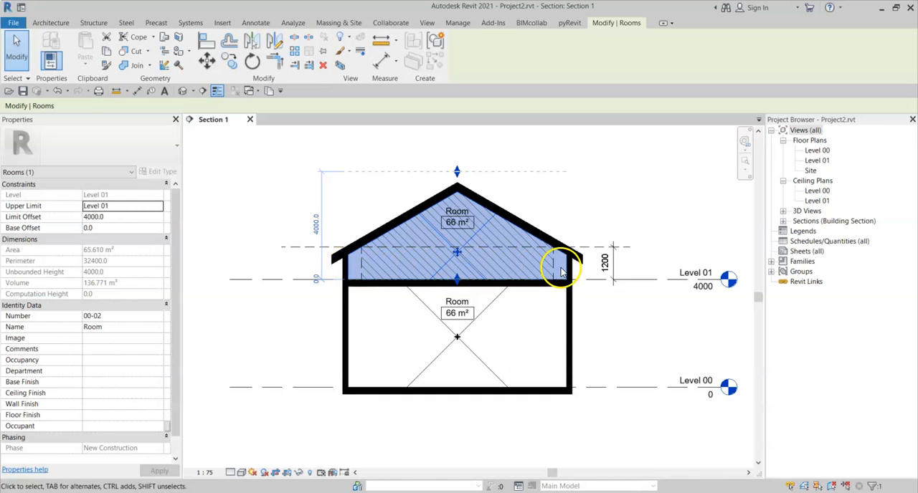
pyautogui.click(456, 280)
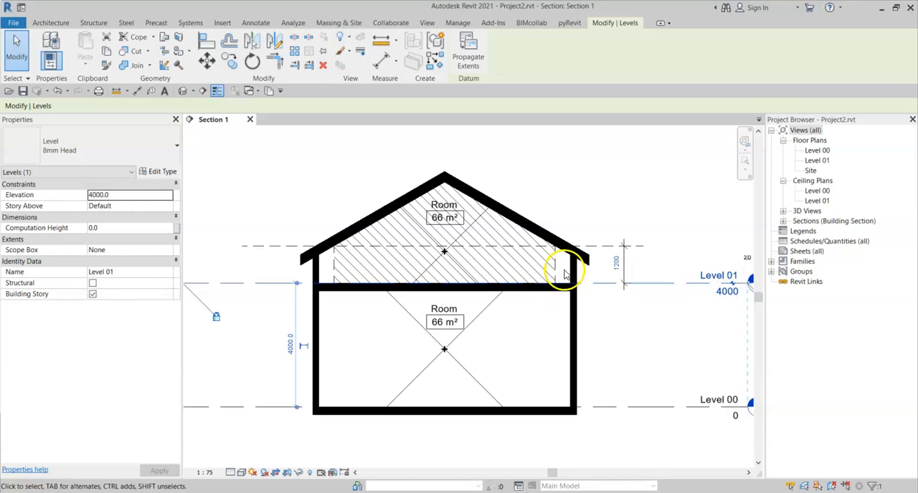
pyautogui.moveTo(482, 270)
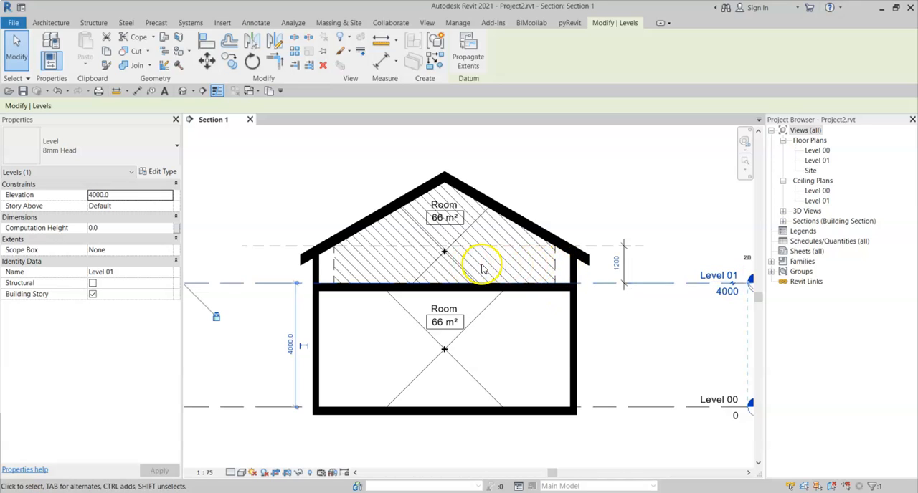
pyautogui.moveTo(562, 267)
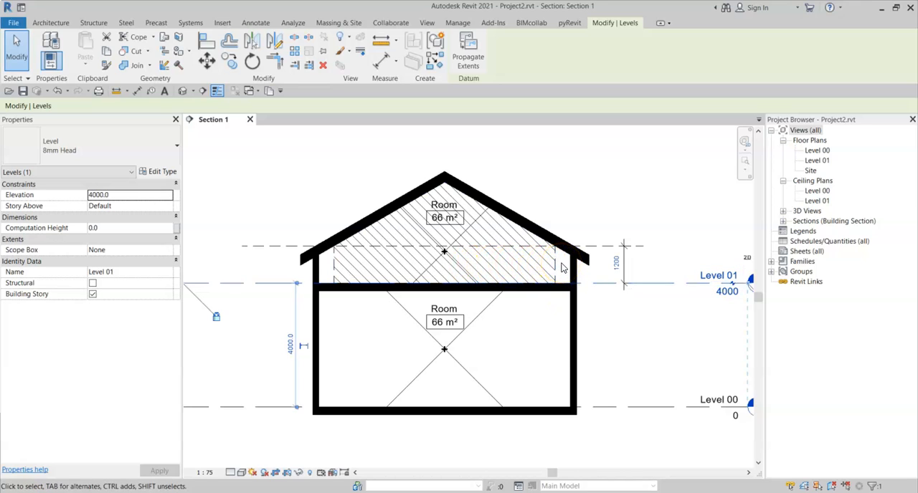
# Step: Set Level 01's Computation Height to 1200 so the attic room area drops to 58 m²
pyautogui.click(553, 265)
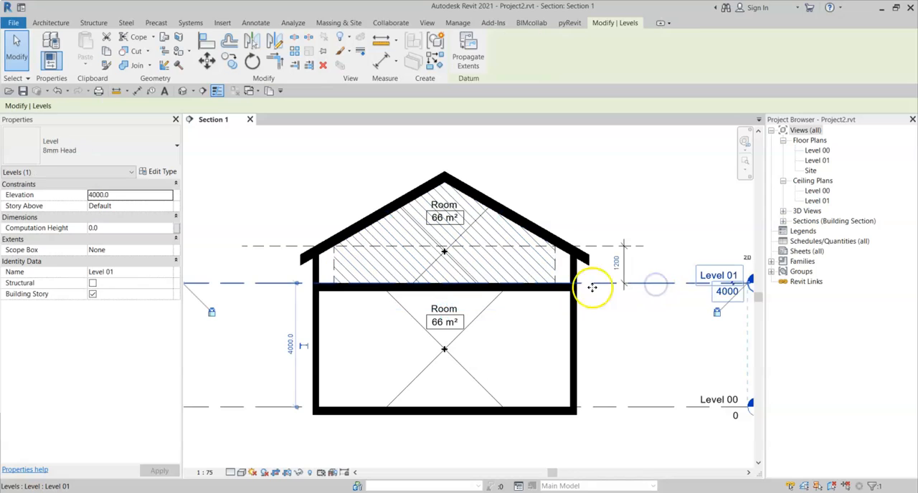
pyautogui.click(129, 227)
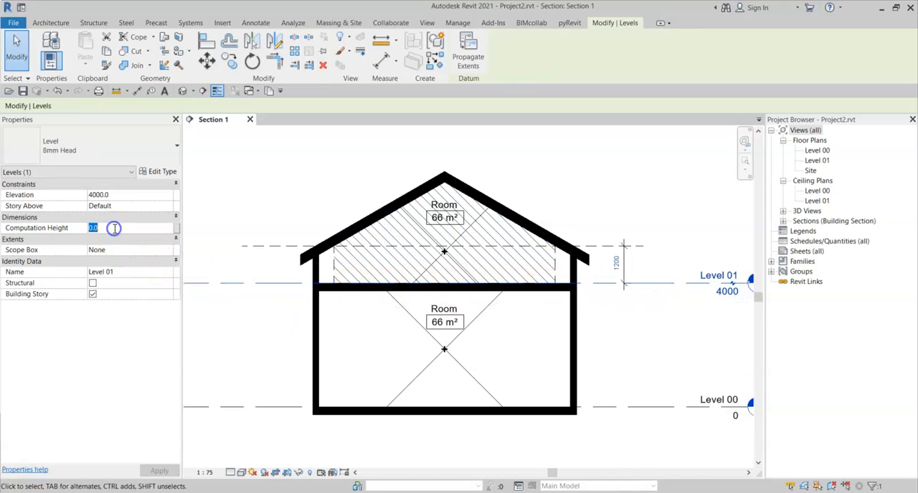
pyautogui.write('120')
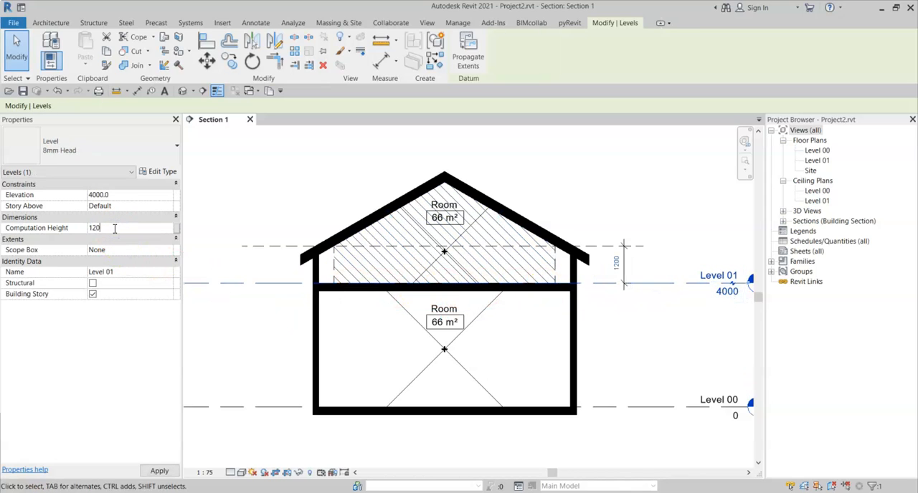
pyautogui.click(159, 471)
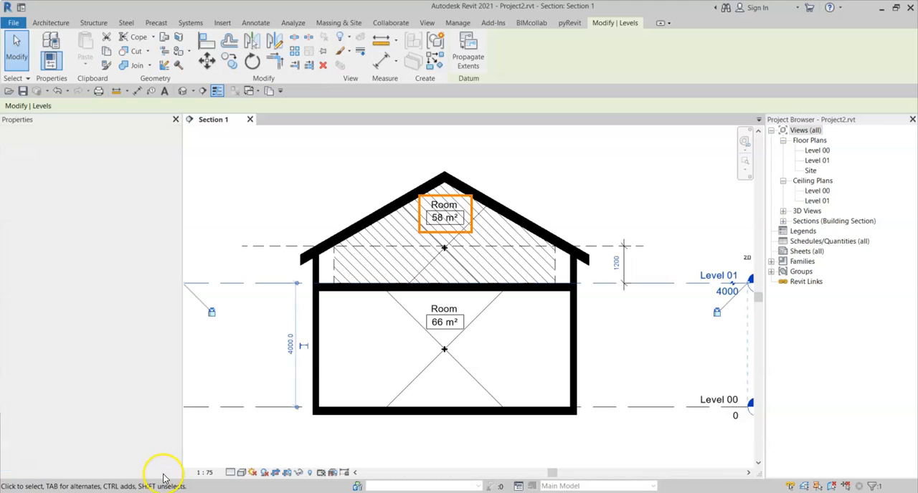
pyautogui.click(298, 284)
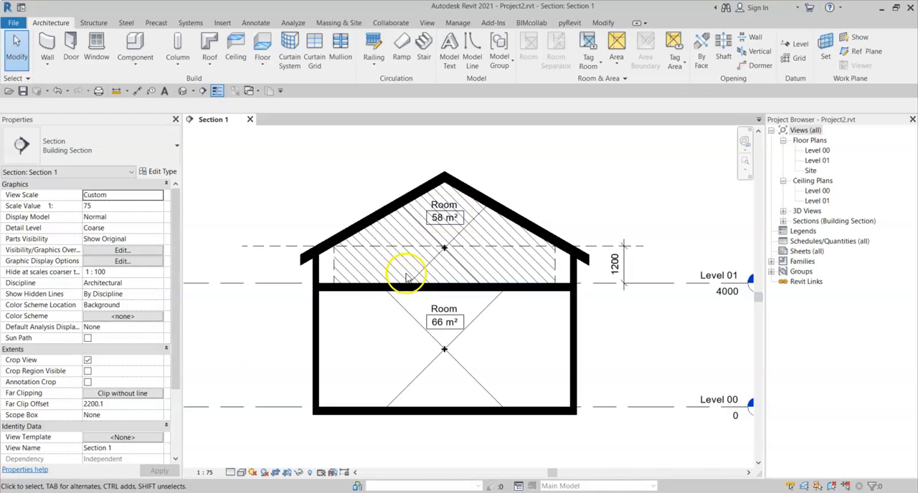
# Step: Select the attic room to verify its 57.826 m² area and 1200 computation height
pyautogui.click(404, 275)
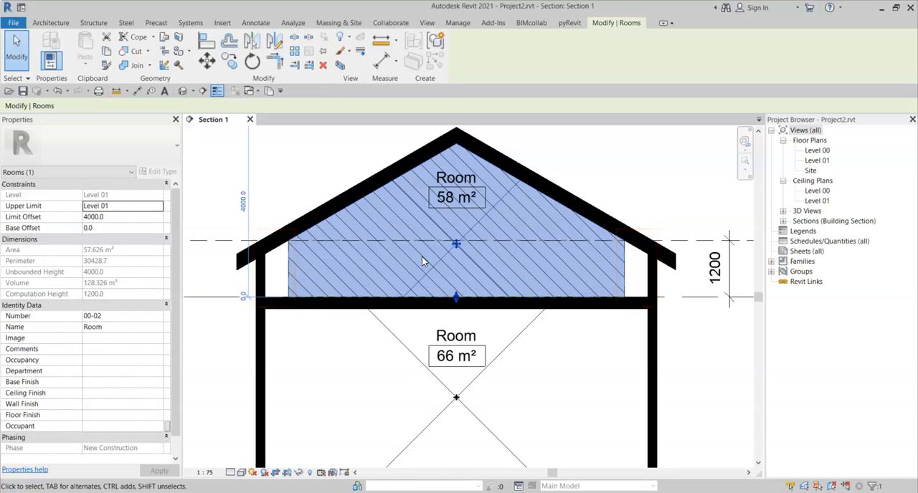
pyautogui.click(417, 238)
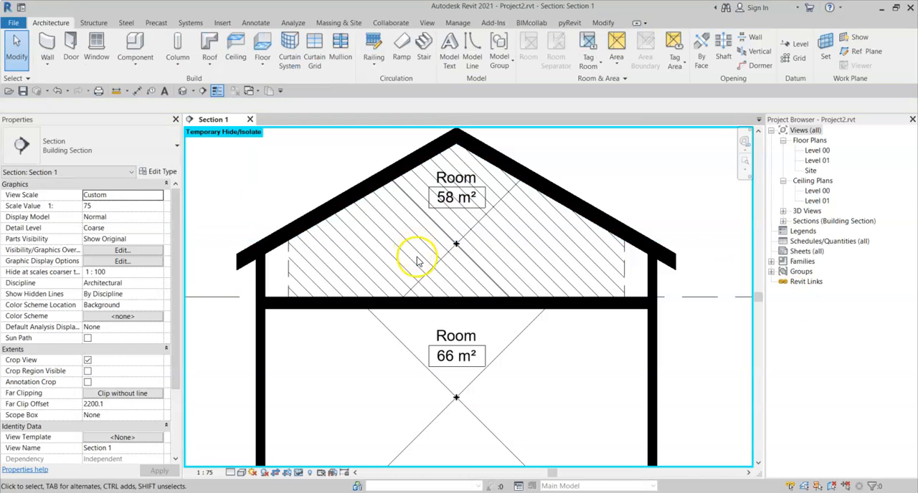
pyautogui.click(418, 258)
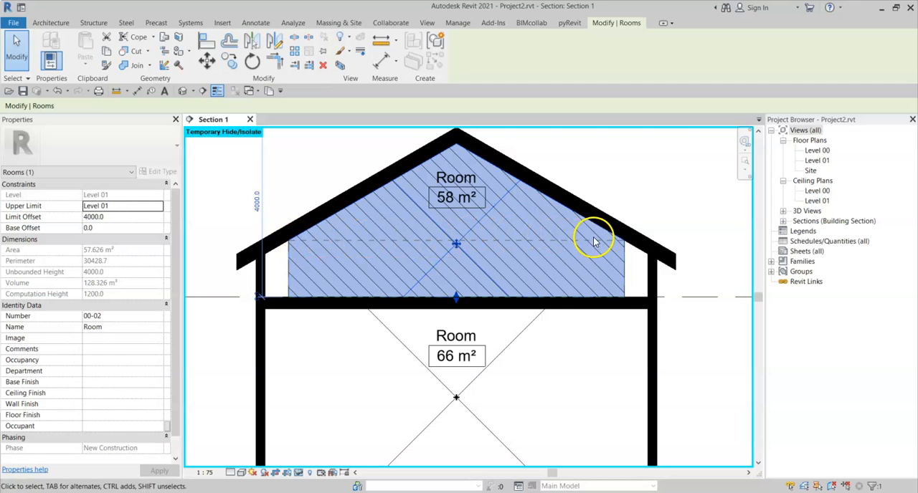
pyautogui.moveTo(600, 243)
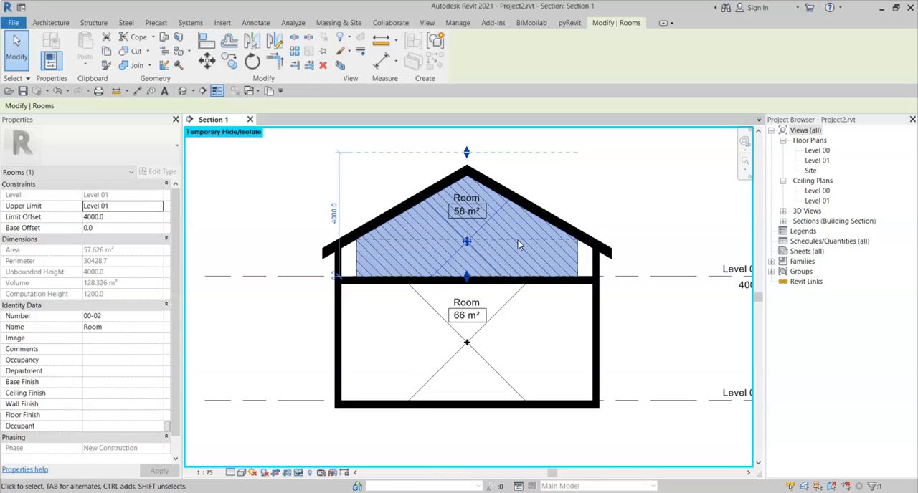
pyautogui.moveTo(645, 223)
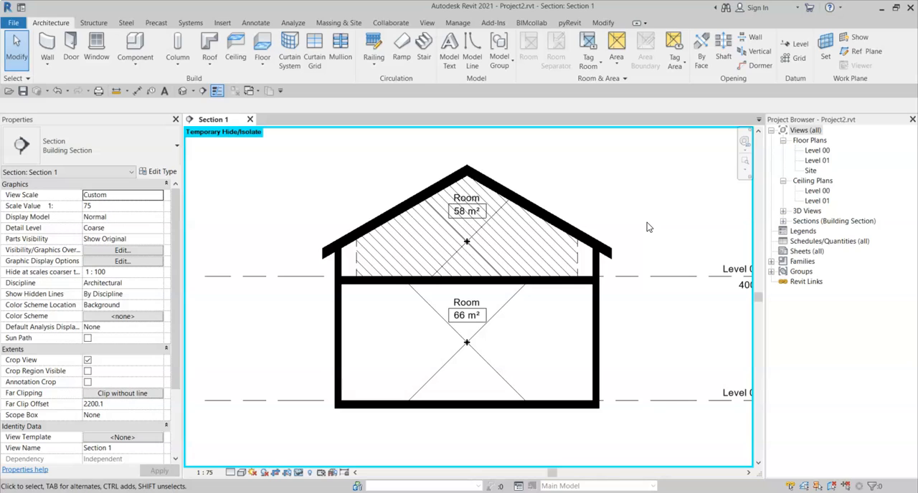
pyautogui.moveTo(645, 224)
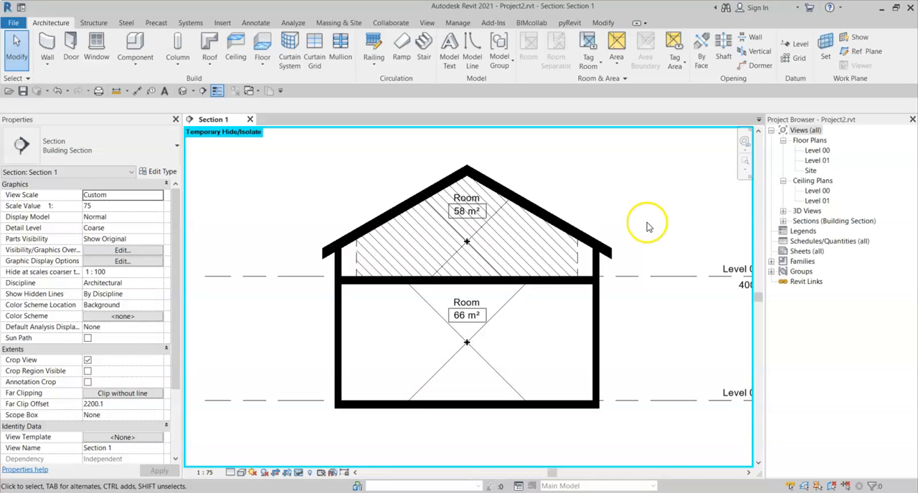